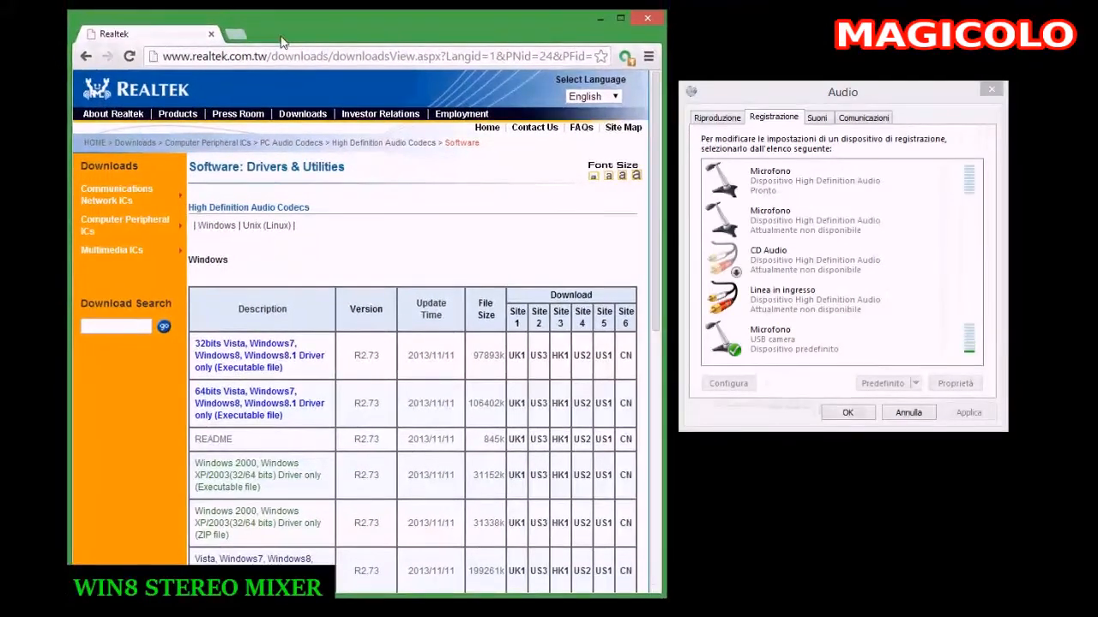
# - Scroll down the Realtek drivers page to view more R2.73 Windows HD Audio Codec downloads
pyautogui.scroll(-3)
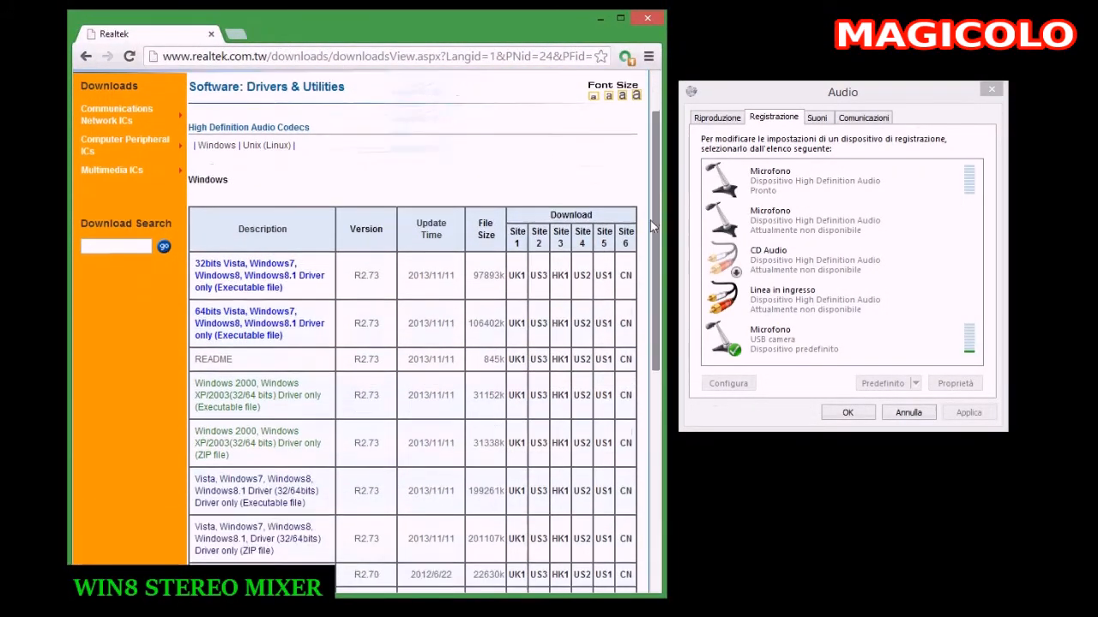
pyautogui.scroll(-3)
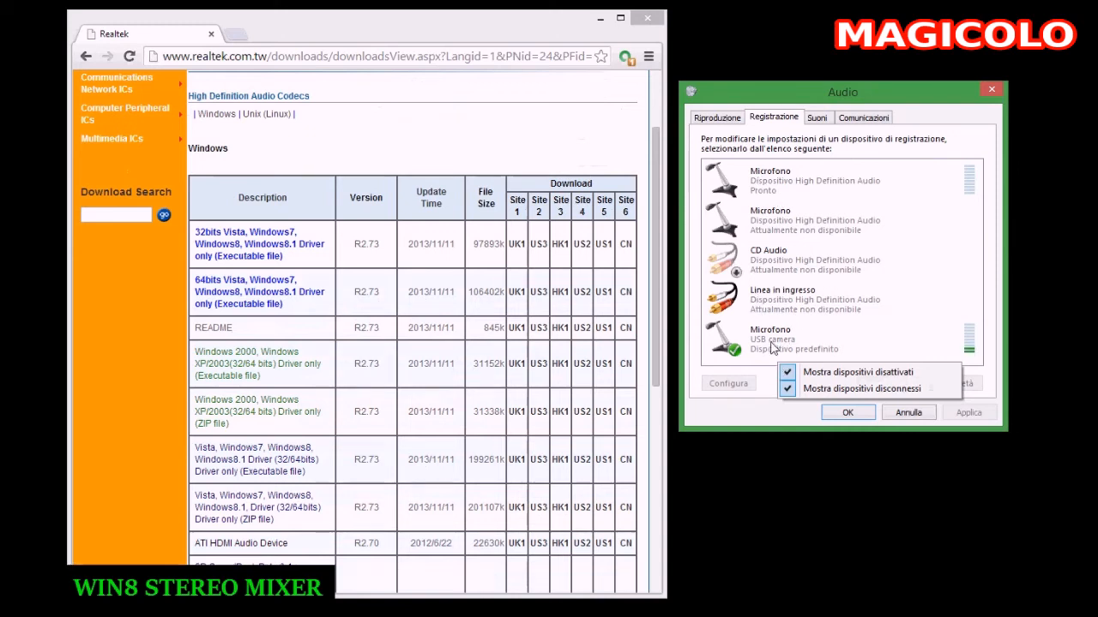
pyautogui.moveTo(696, 338)
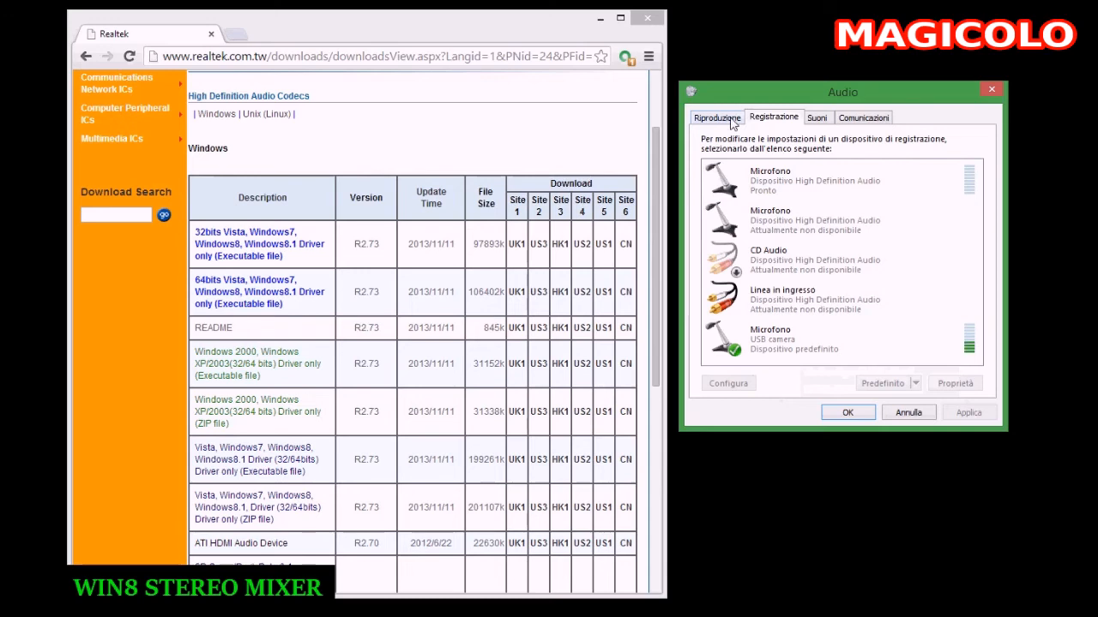
pyautogui.click(863, 118)
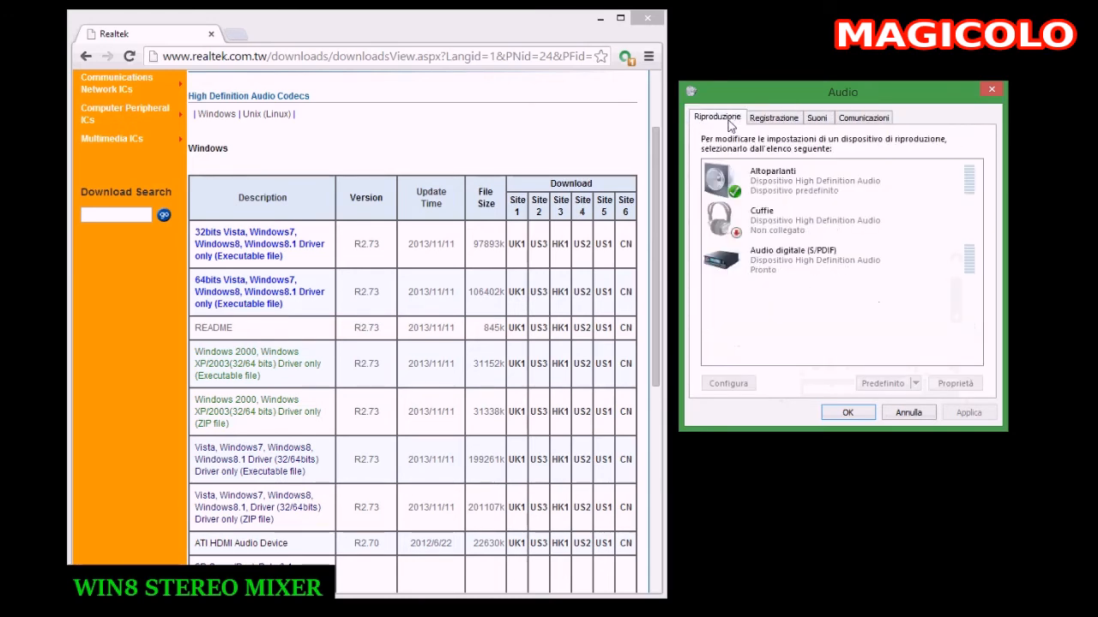
pyautogui.click(773, 117)
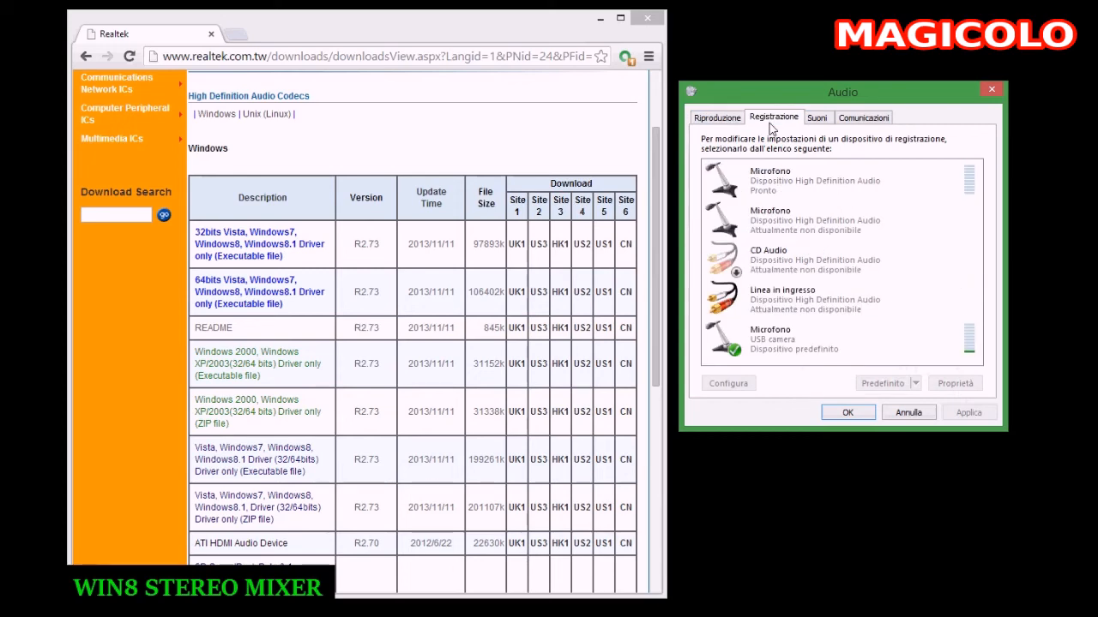
pyautogui.moveTo(659, 152)
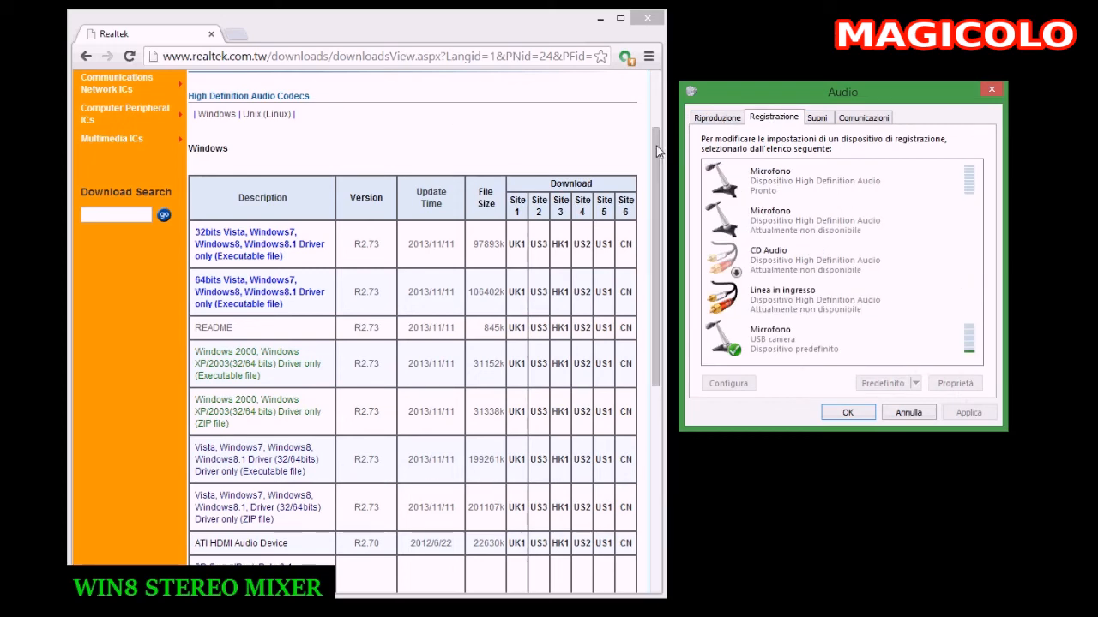
# - Scroll down to the Linux drivers on the Realtek page, then back to the top
pyautogui.scroll(-3)
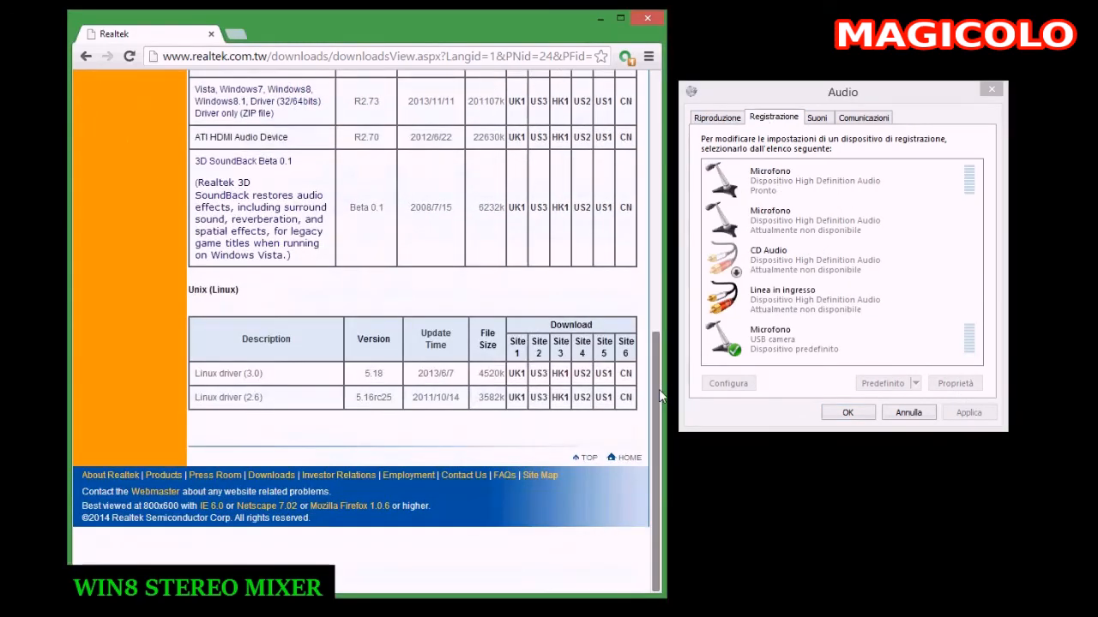
pyautogui.scroll(3)
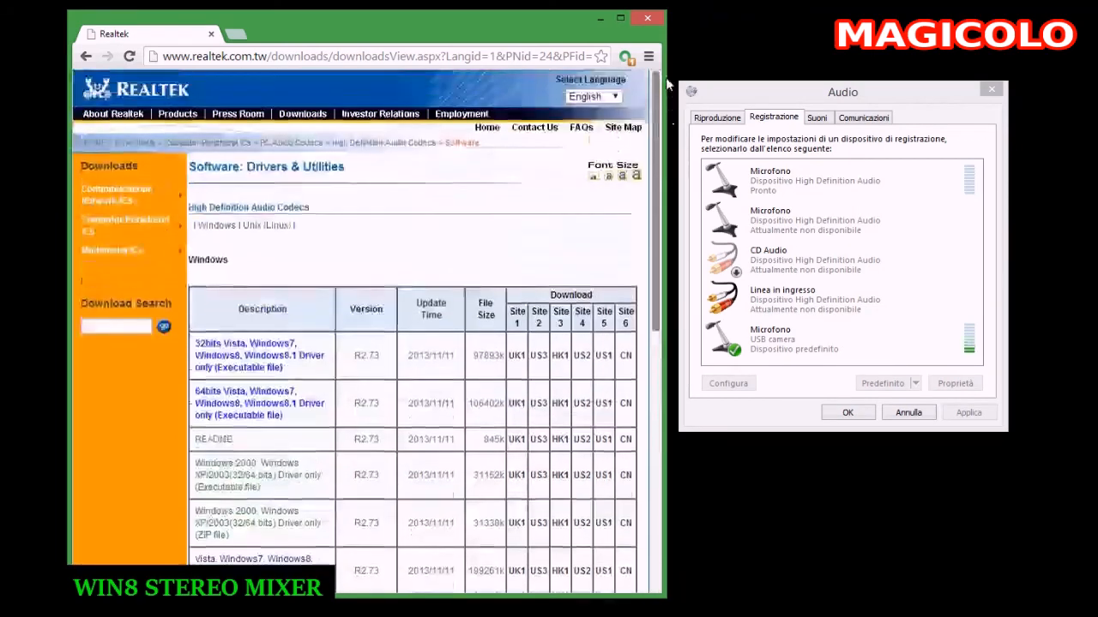